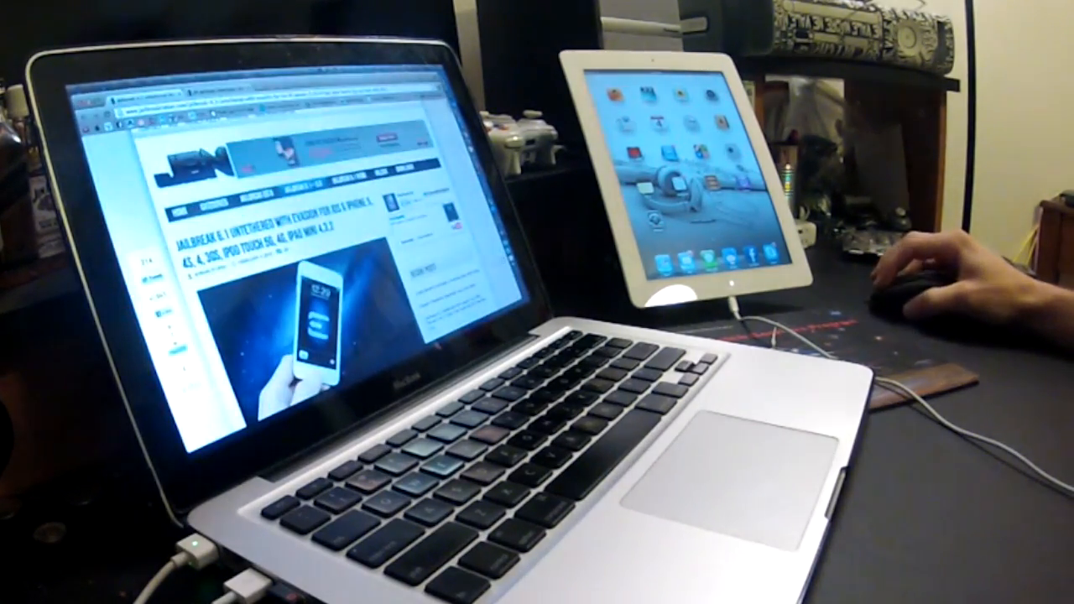
pyautogui.scroll(-3)
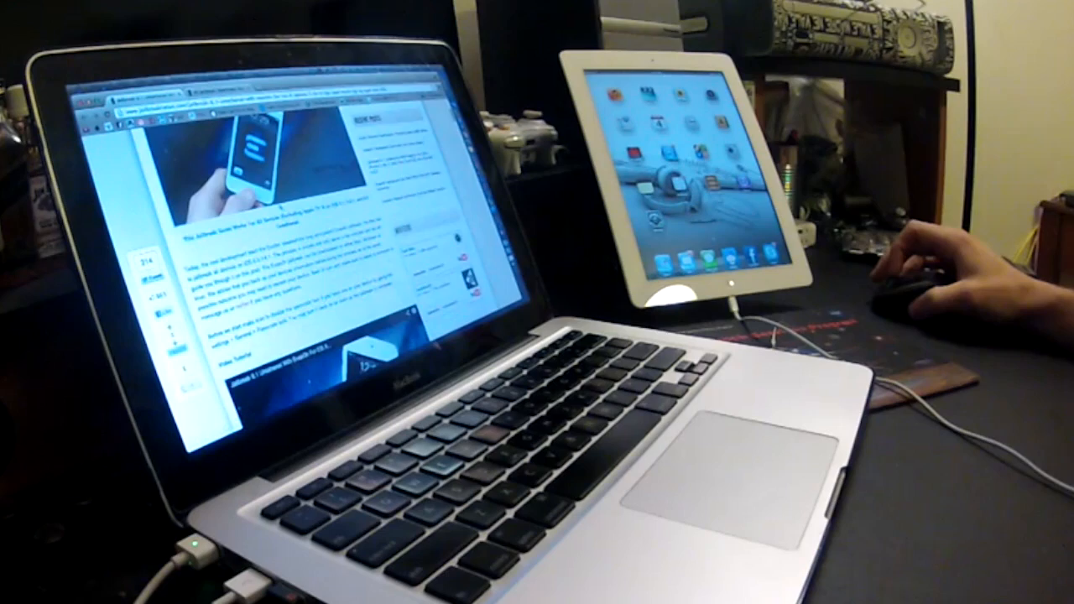